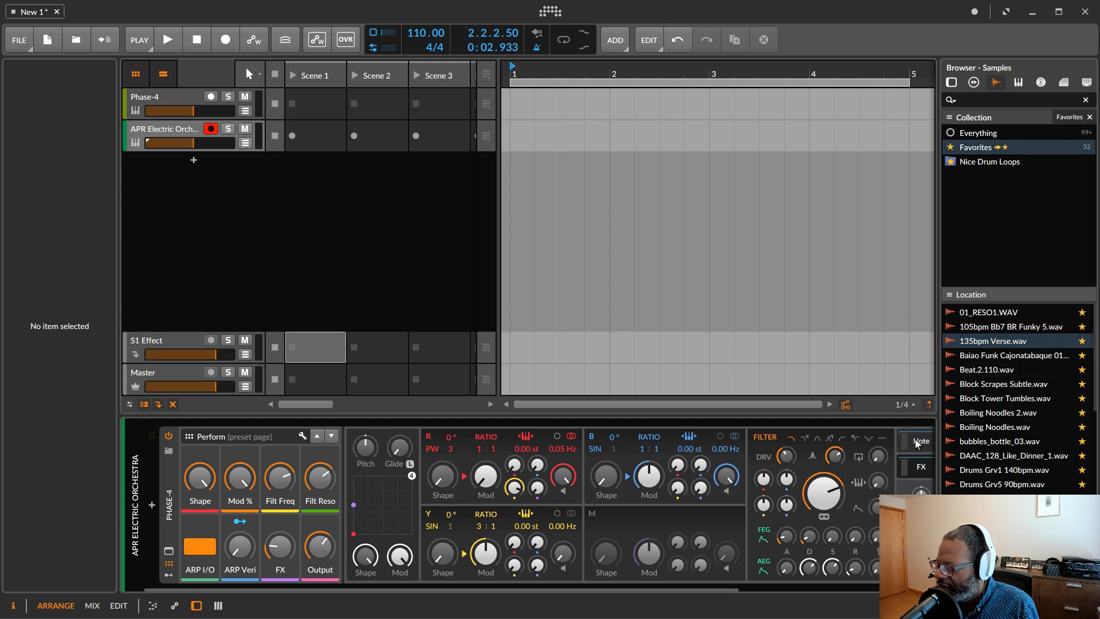
- Put Phase-4 in an Instrument Layer with an empty Layer 2 and open the device browser
click(920, 440)
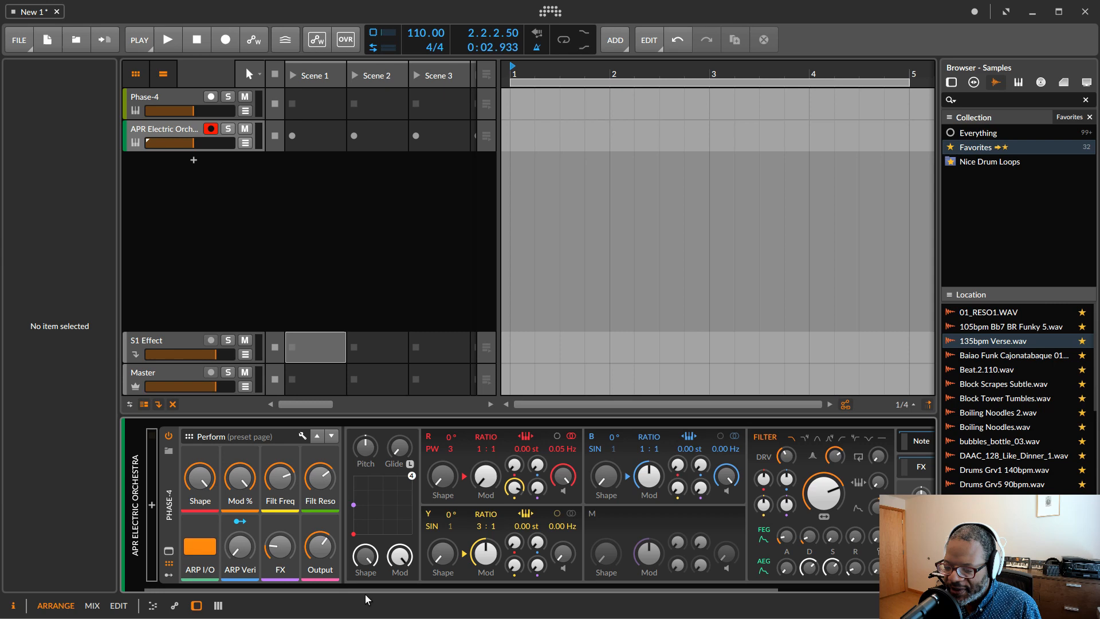
click(168, 505)
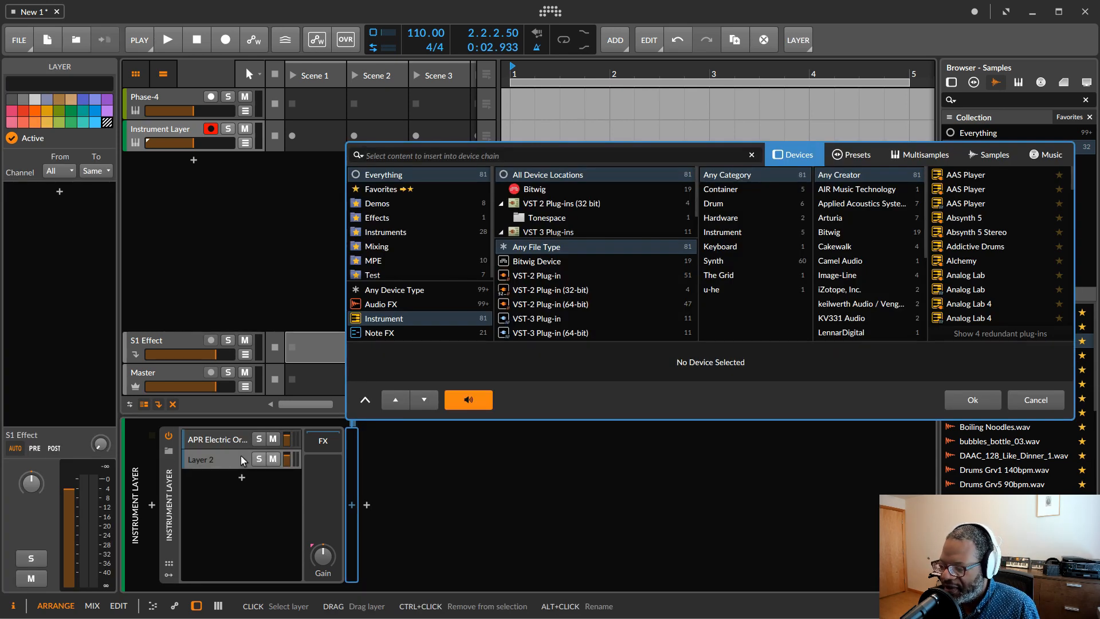
- Replace the Instrument Layer with an FX Layer after Phase-4 holding a Delay-2 layer
click(1035, 400)
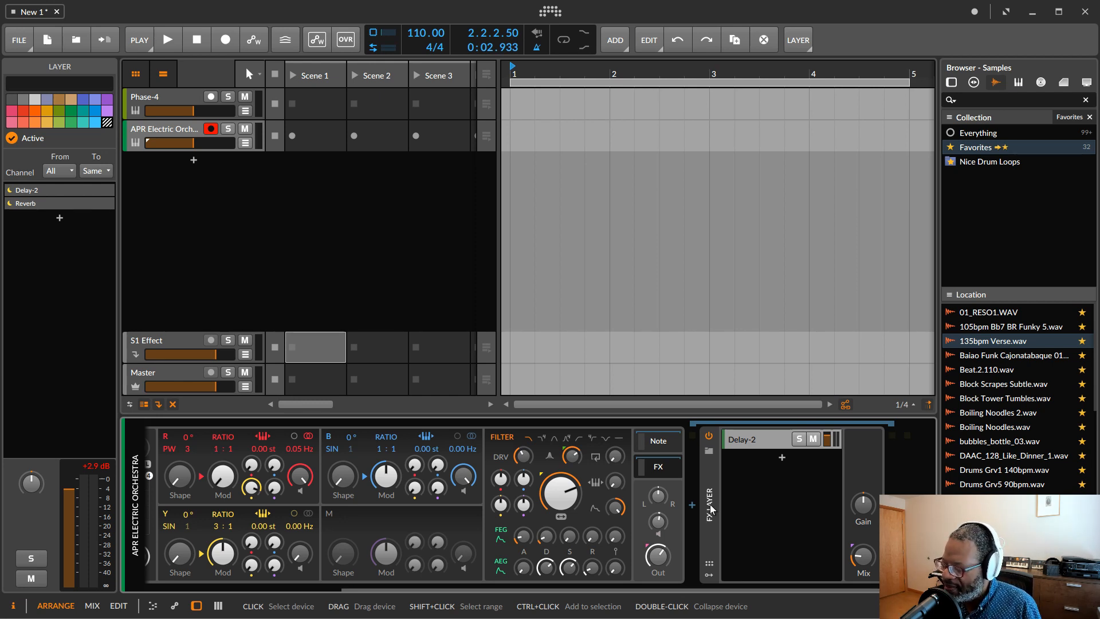
- Add a second FX Layer layer loaded with the Poly Grid 'Time Strech Sampler' preset
click(708, 510)
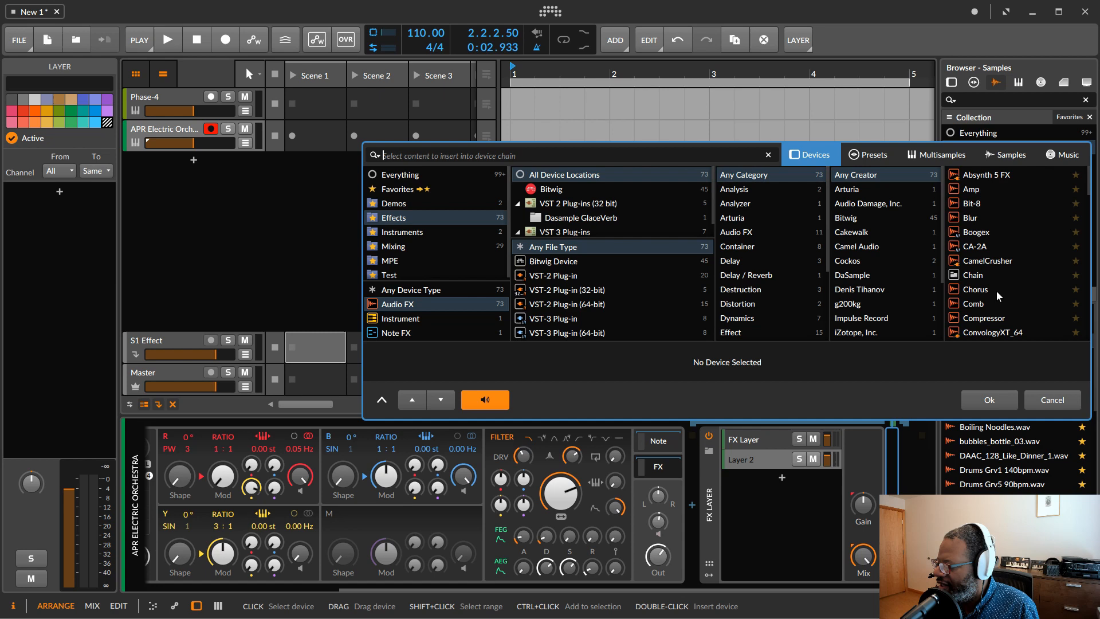
click(400, 319)
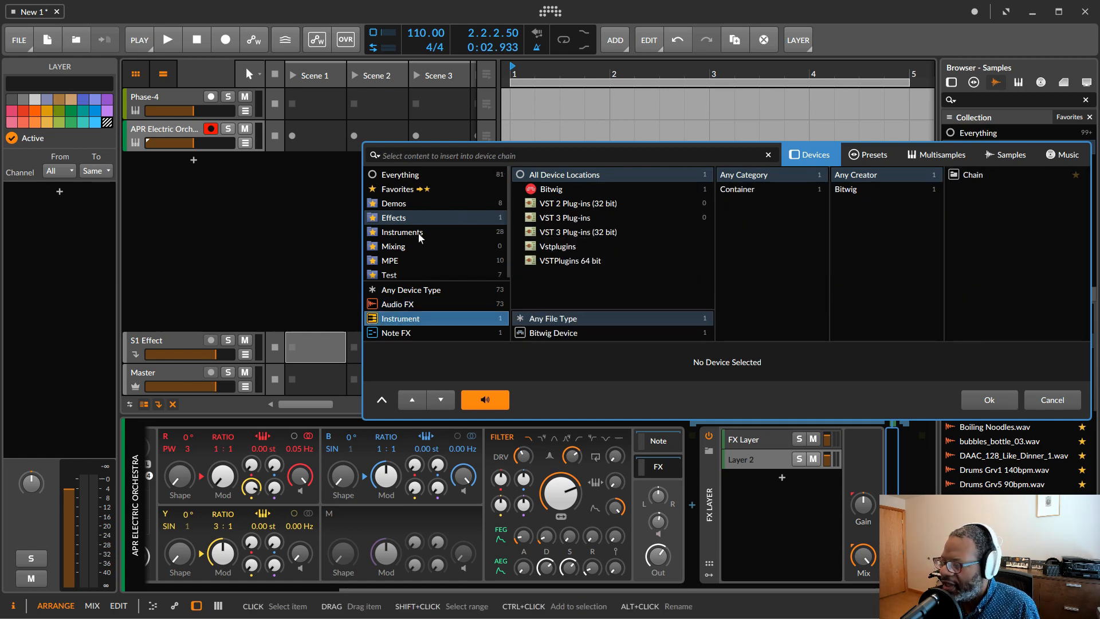
click(401, 231)
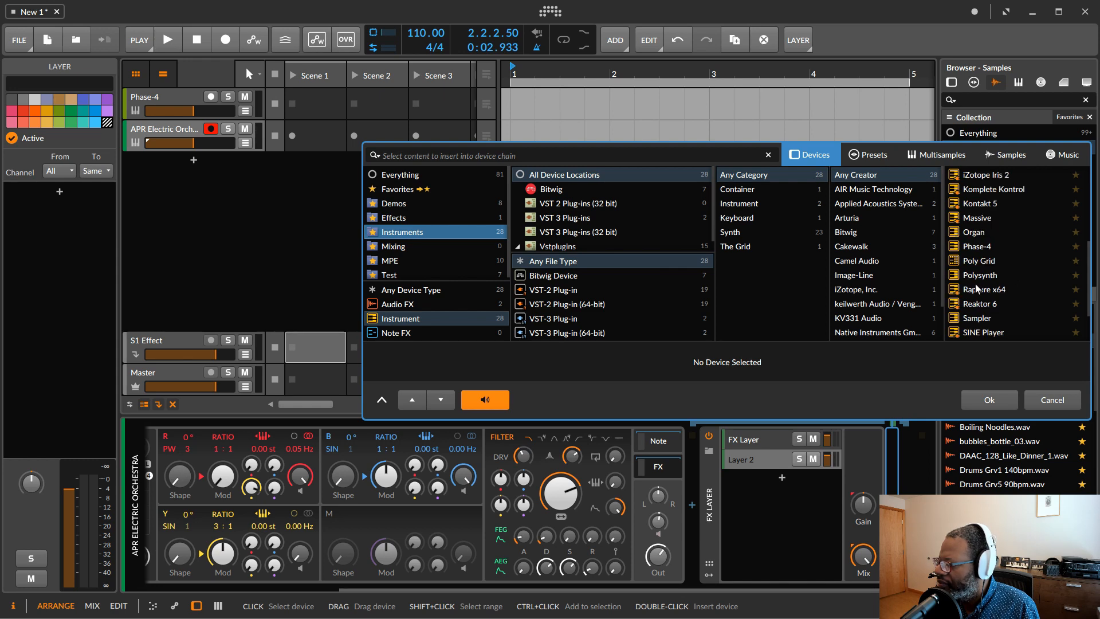
click(978, 257)
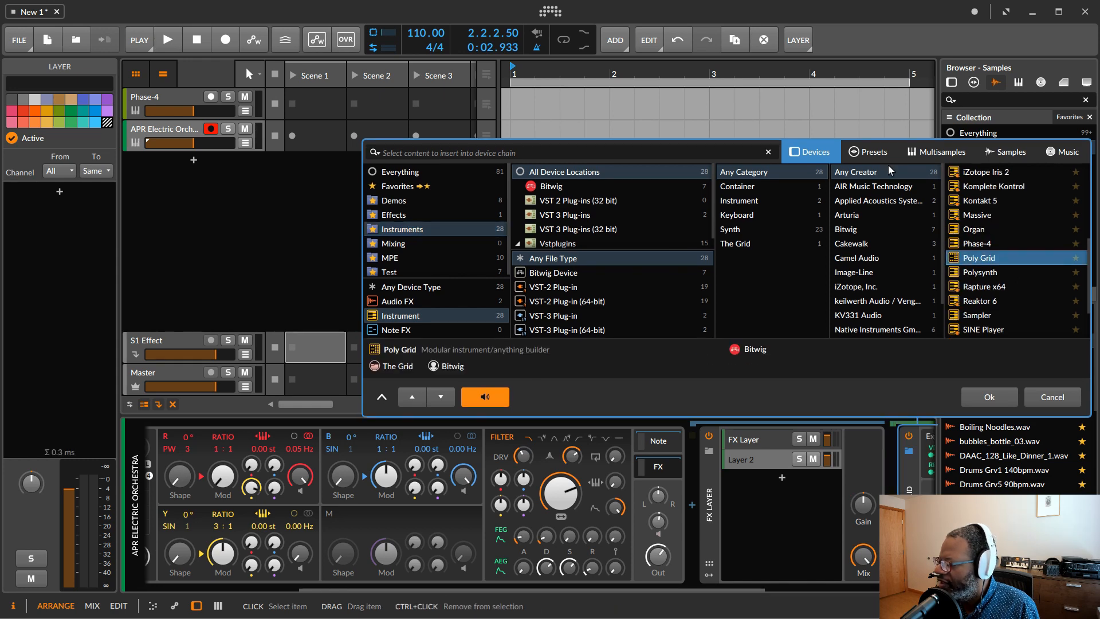
click(874, 151)
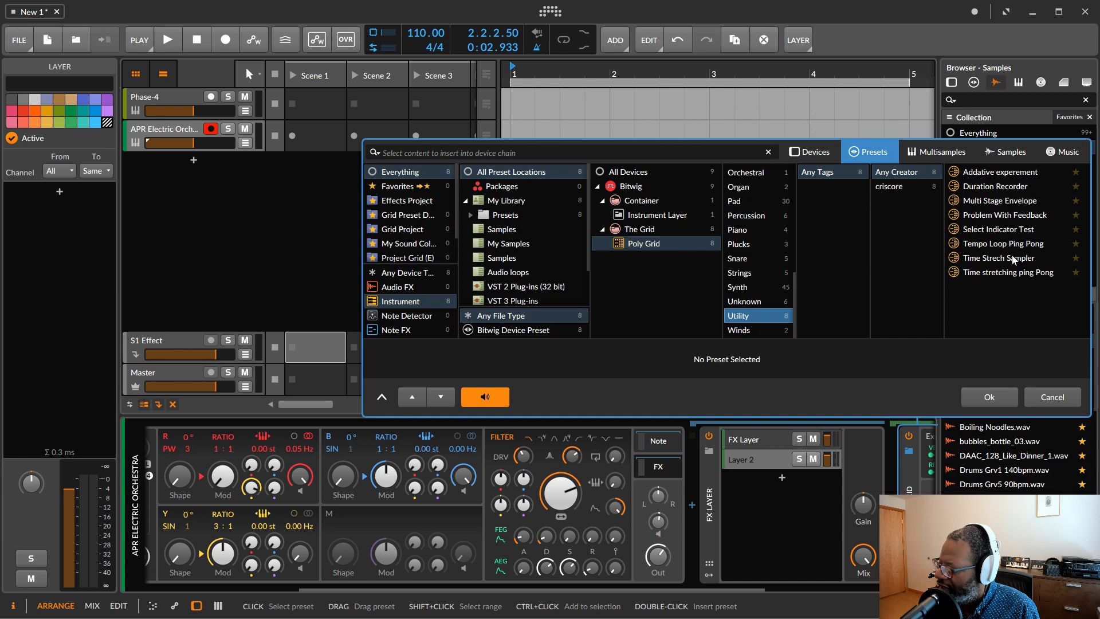
click(1000, 257)
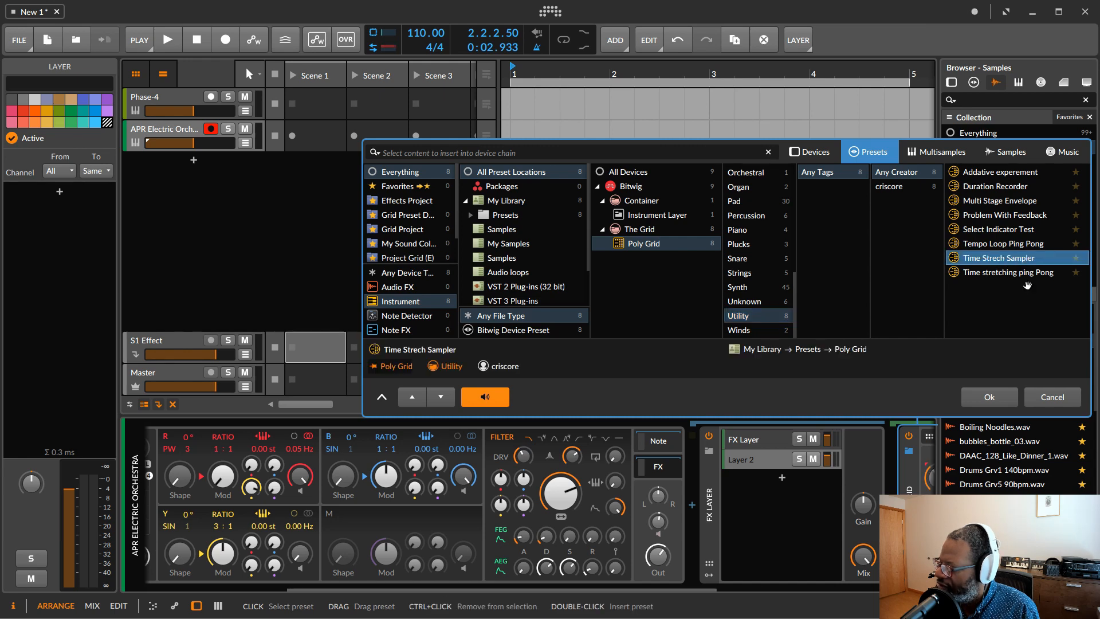
click(988, 397)
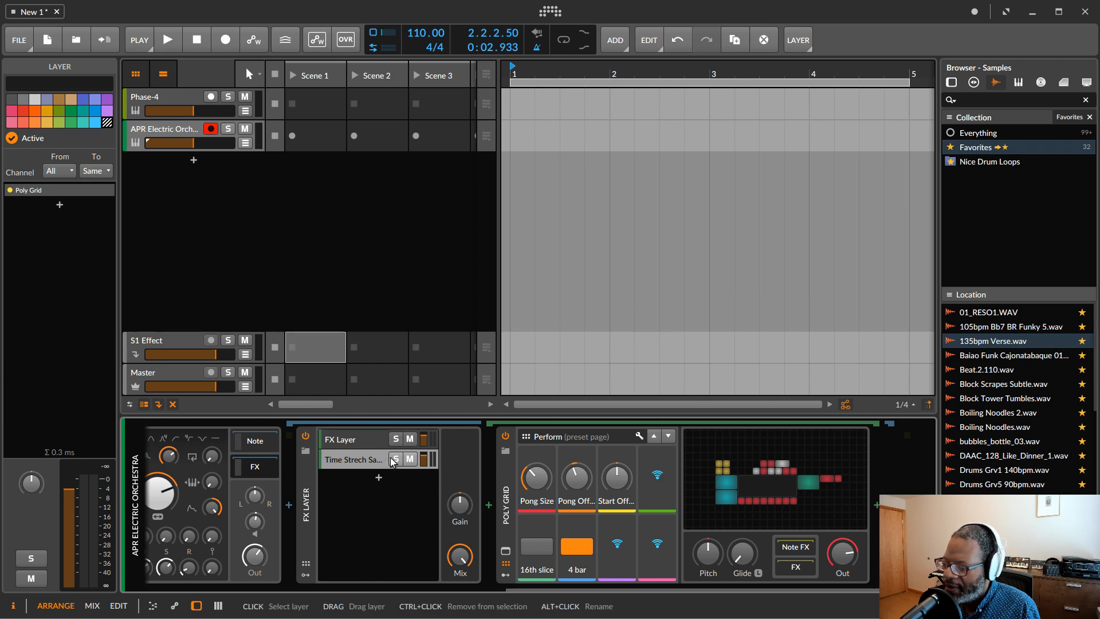
- Solo the Time Strech Sampler layer and open the browser to insert before Poly Grid
click(396, 459)
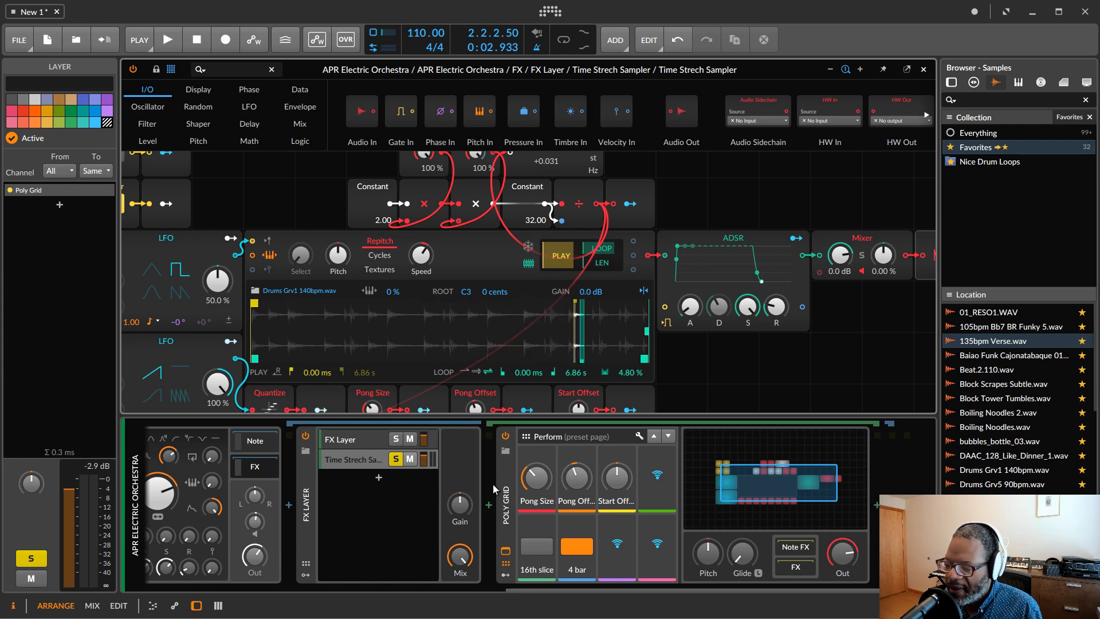
click(488, 505)
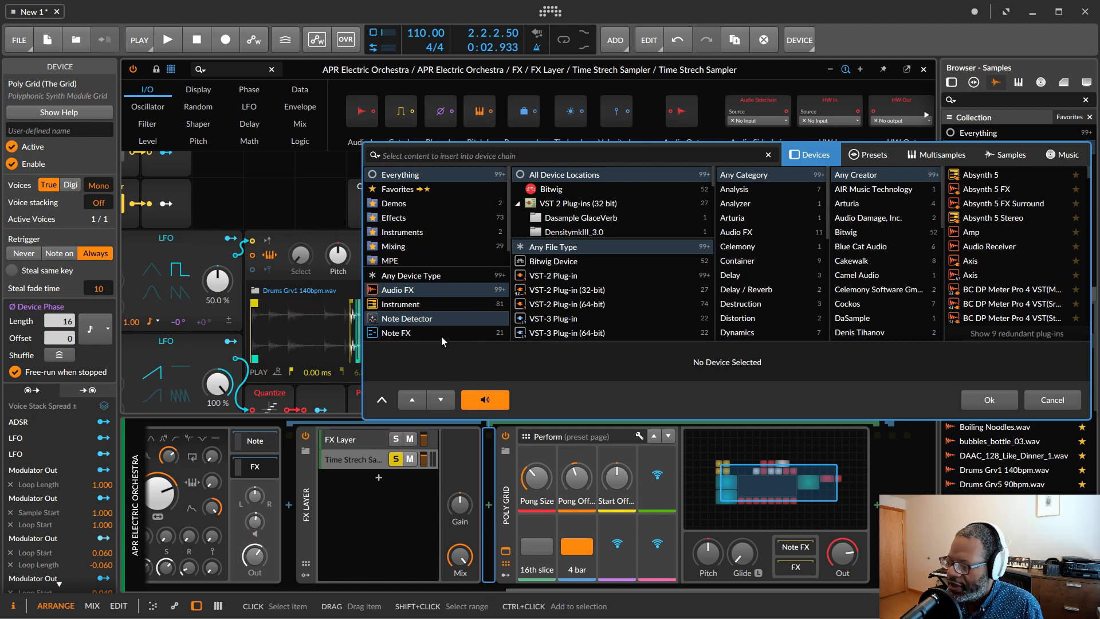
- Insert a Note Receiver from Note FX ahead of the Poly Grid
click(396, 330)
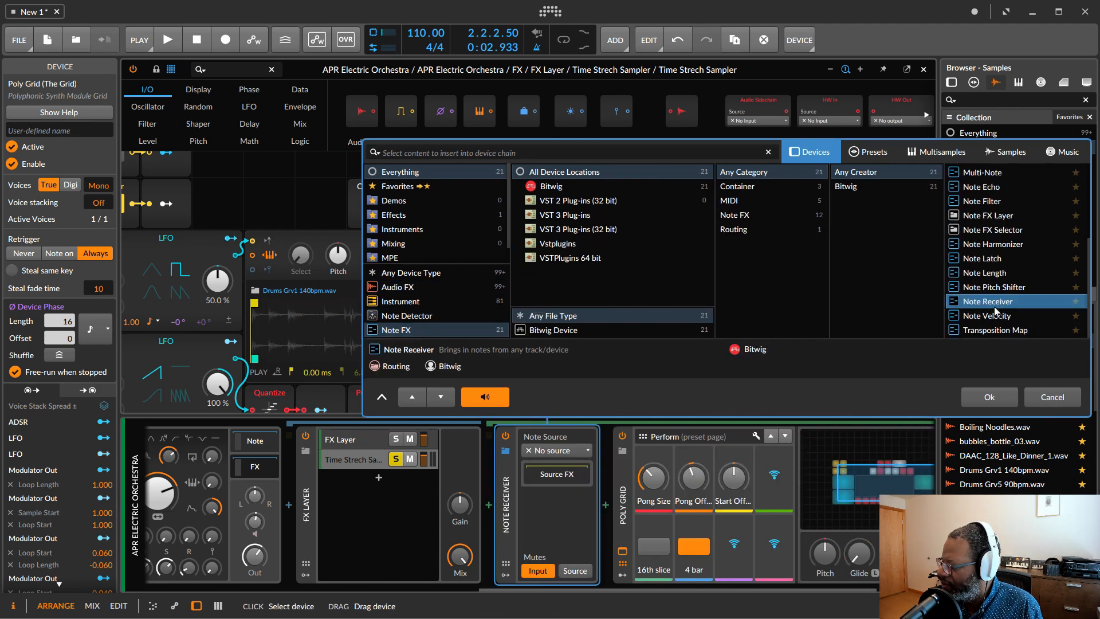
click(988, 397)
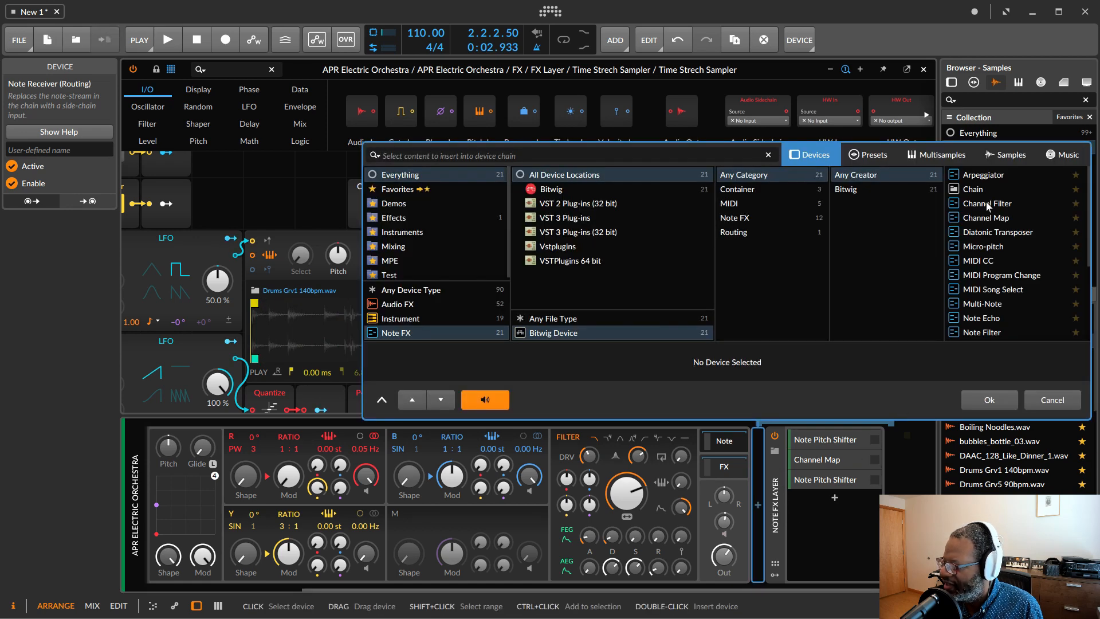
- Insert a Channel Filter and set it as the Note Receiver's Note Source
double_click(986, 203)
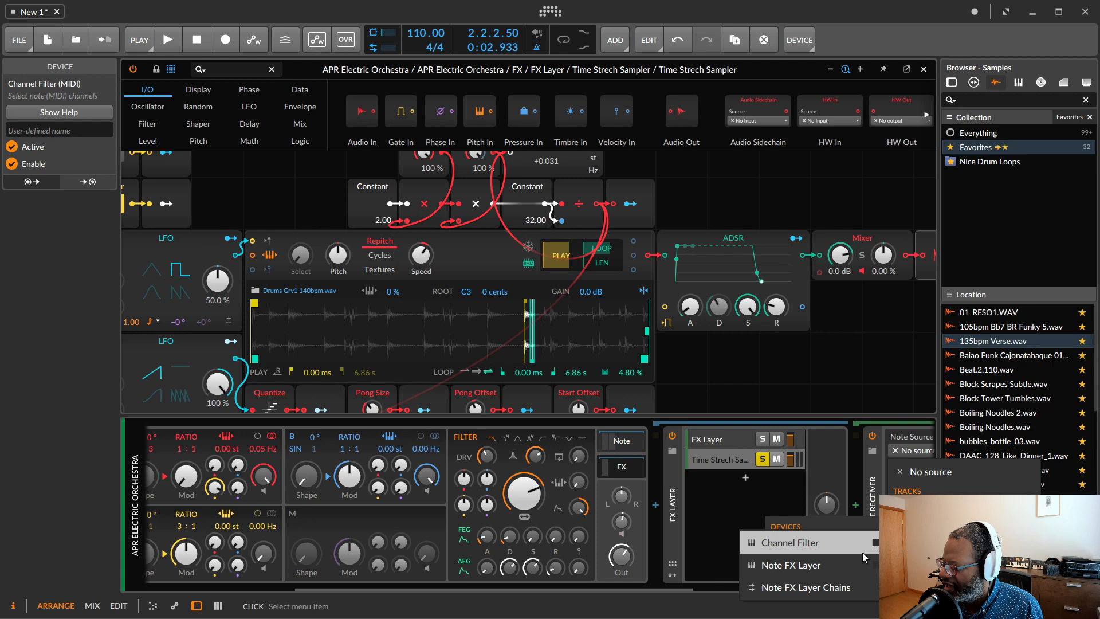
click(788, 542)
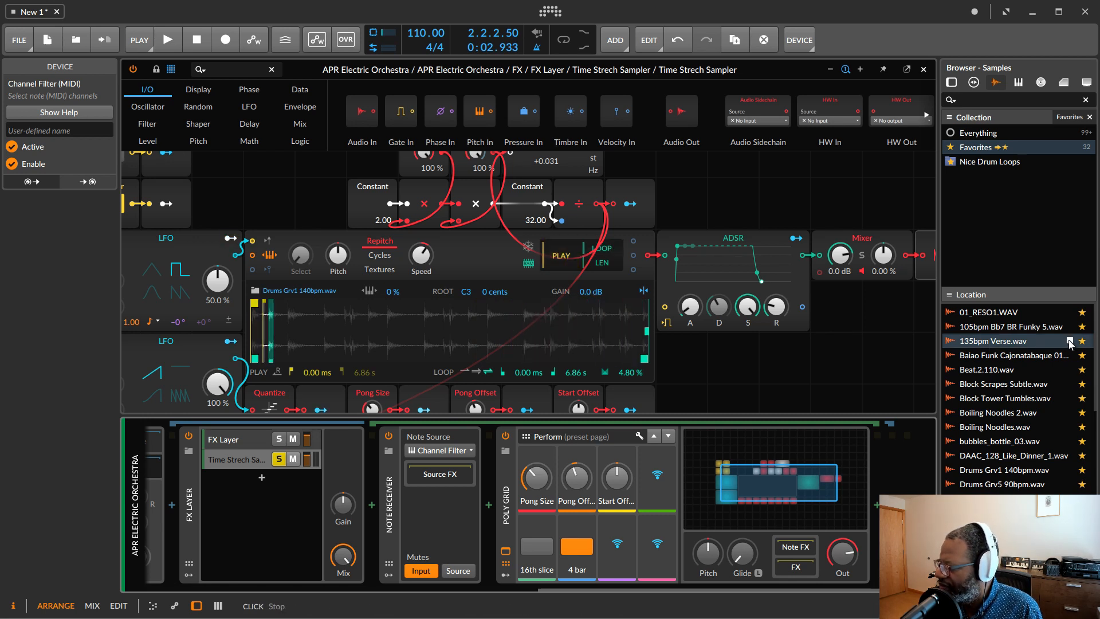
click(1003, 341)
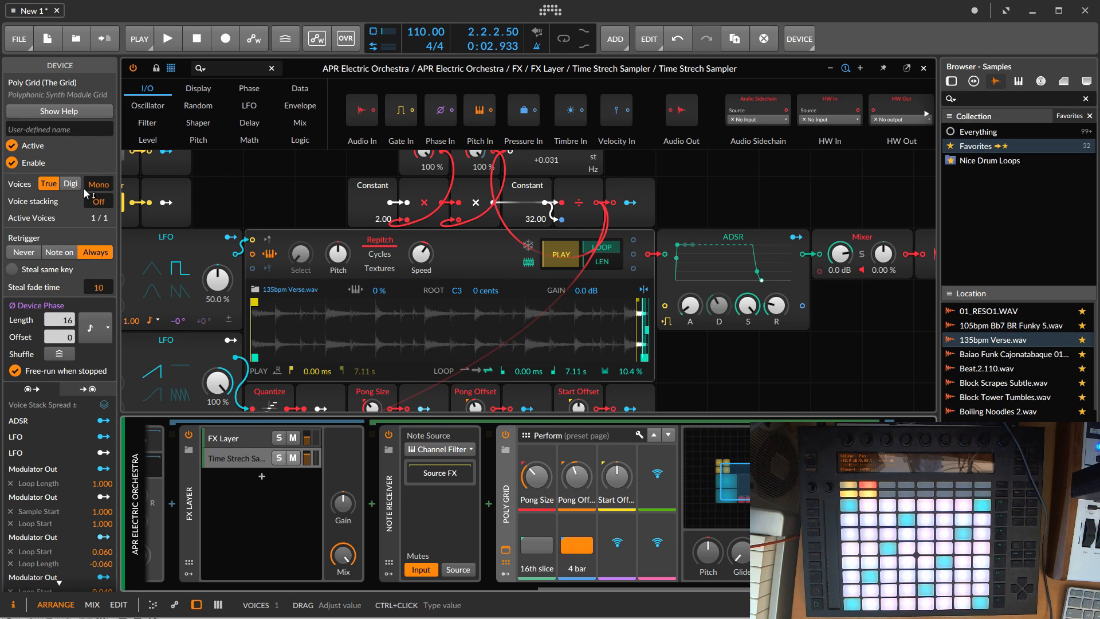
mouse_move(86, 194)
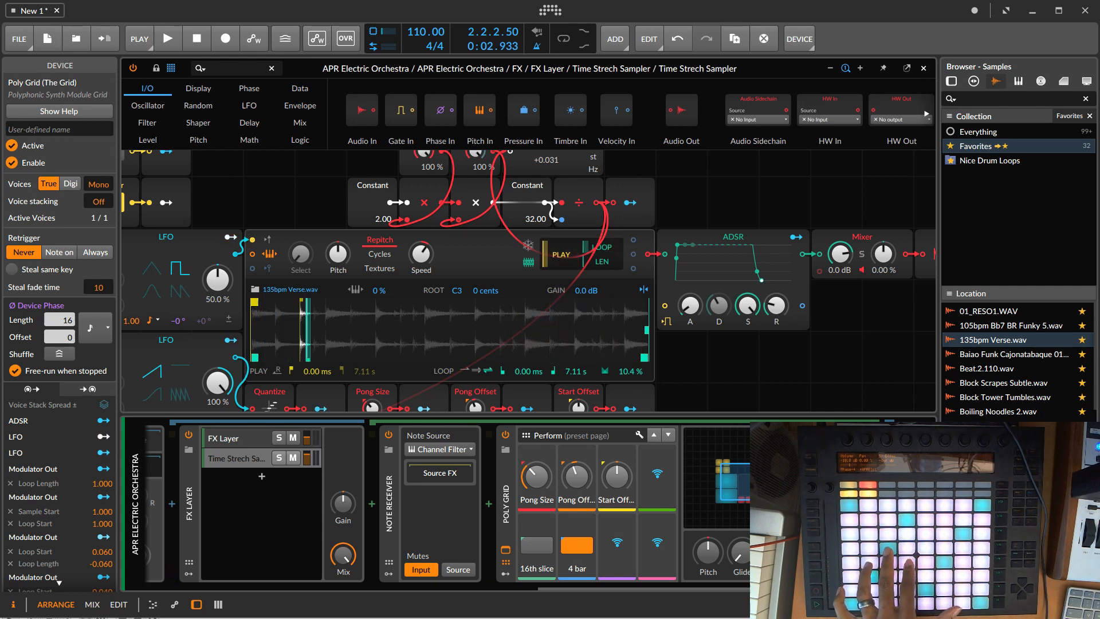
- Drag the tempo down to 101 BPM, then stop playback and return to bar 1
drag(425, 31, 425, 22)
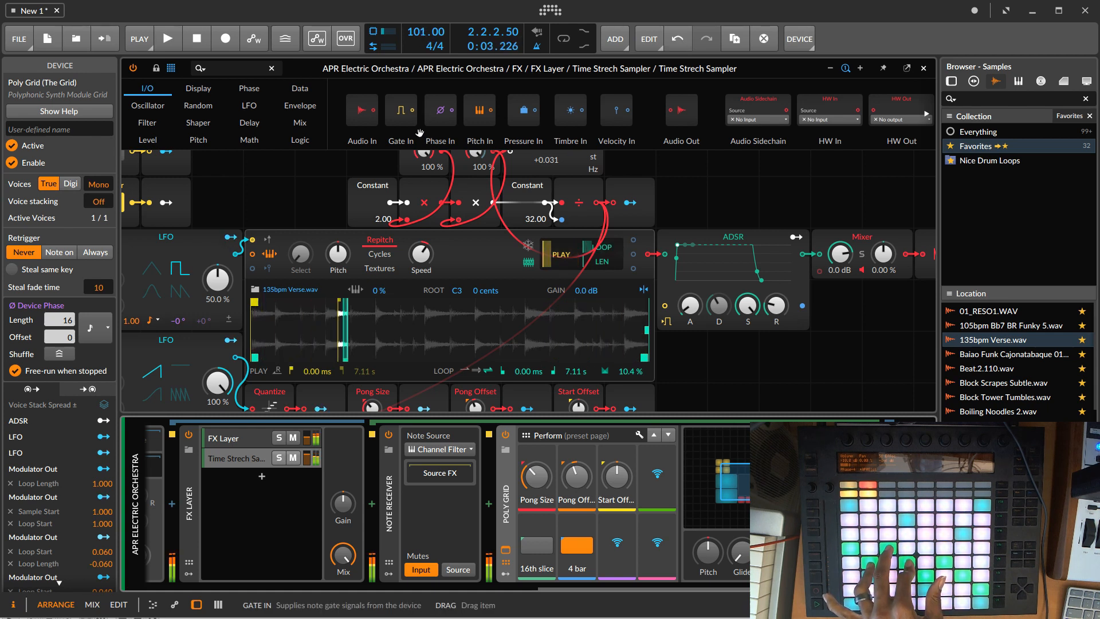
click(197, 38)
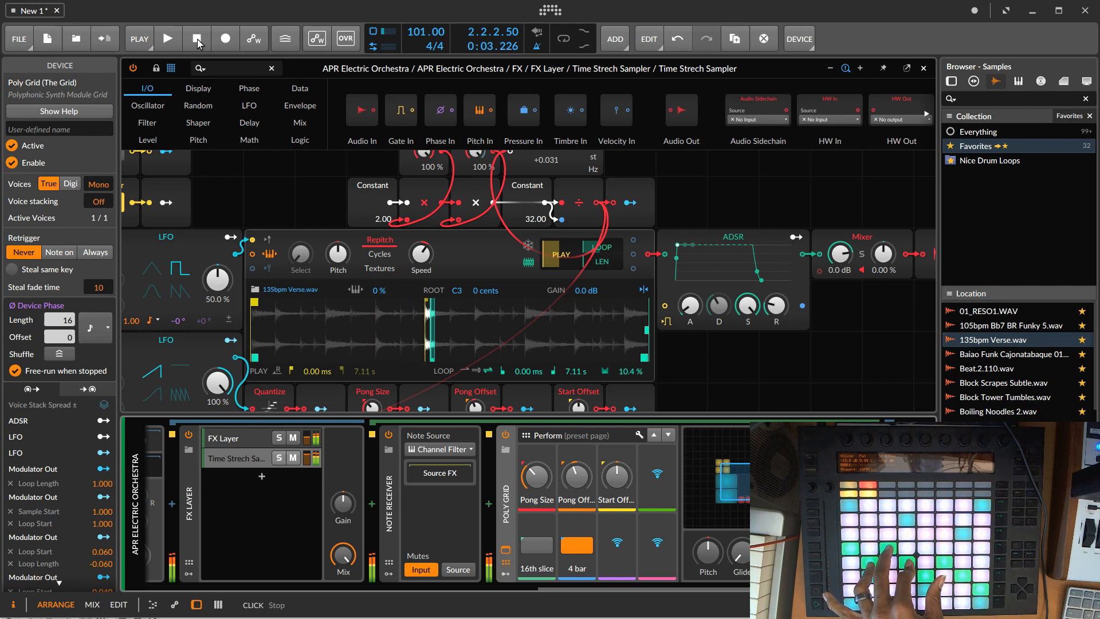
click(197, 39)
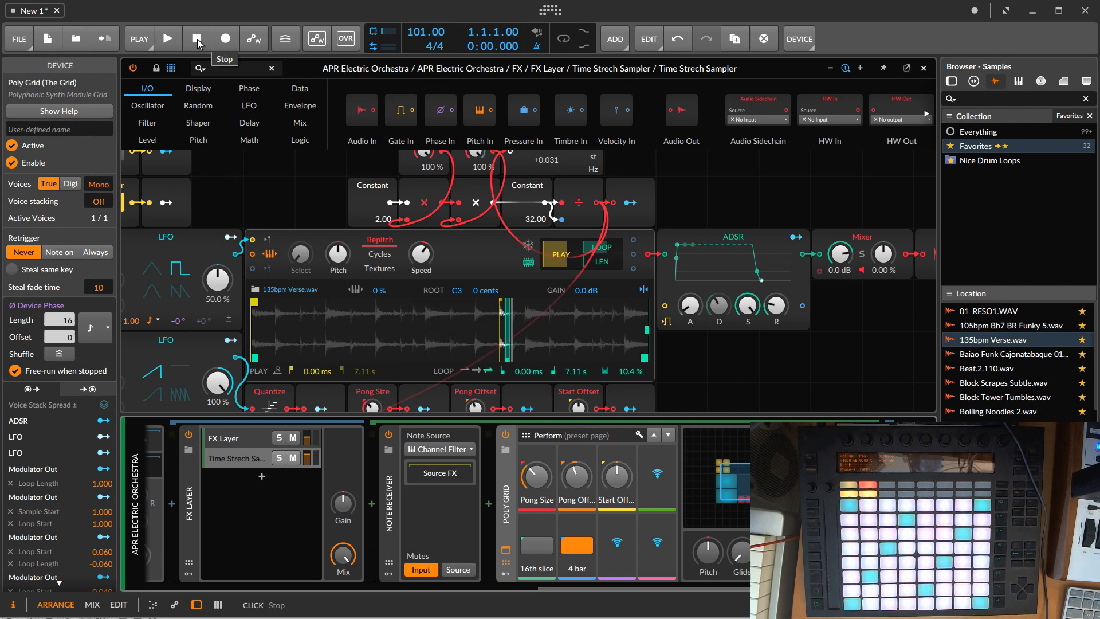